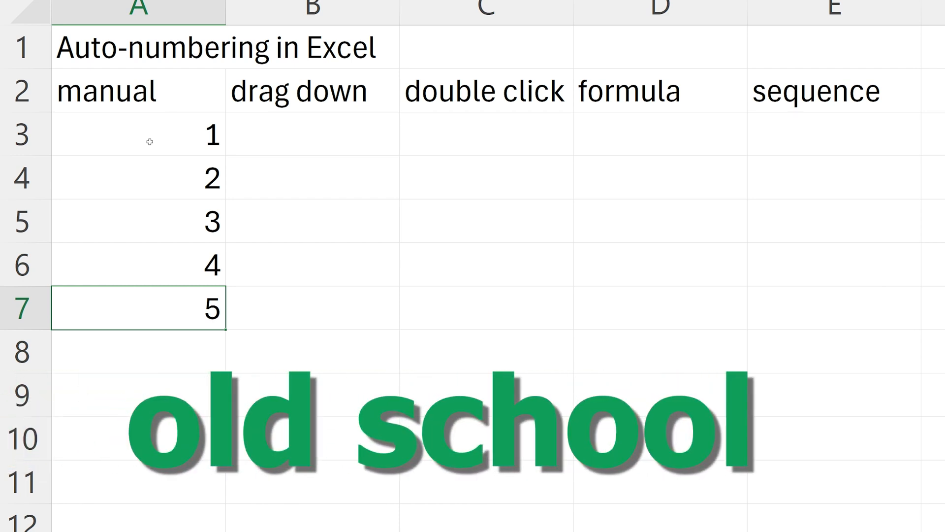
- Select the manually entered numbers 1 to 5 in cells A3:A7
{"action": "left_click", "coordinate": [140, 223]}
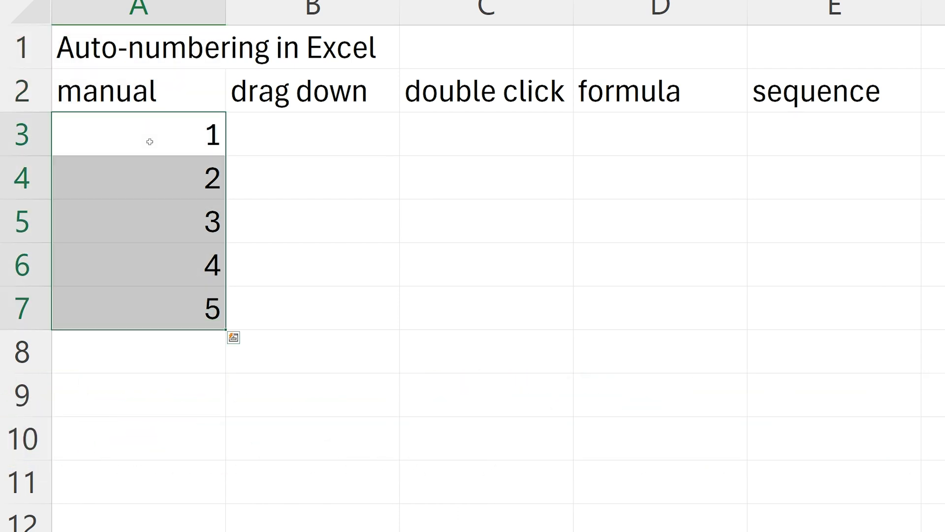
- Paste the numbers so the drag down and double click columns continue to 15
{"action": "key", "text": "ctrl+v"}
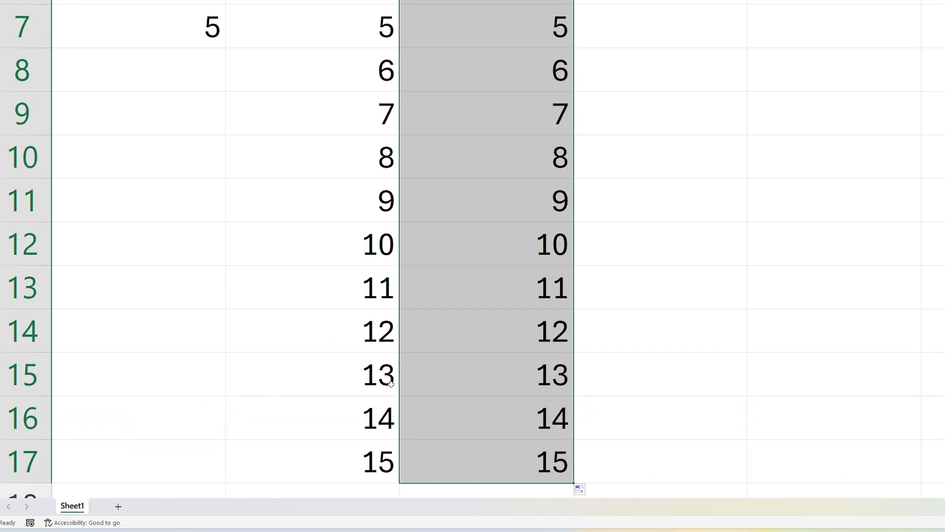
{"action": "mouse_move", "coordinate": [562, 446]}
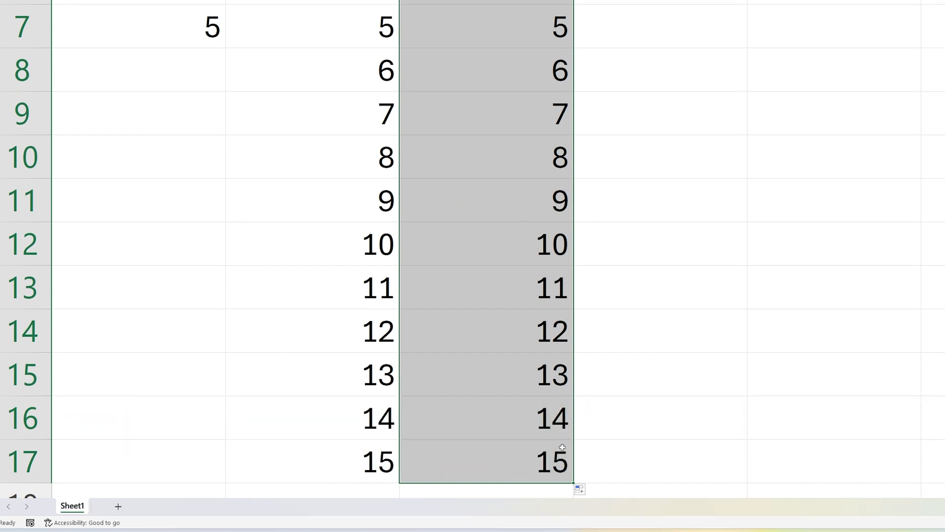
{"action": "mouse_move", "coordinate": [567, 446]}
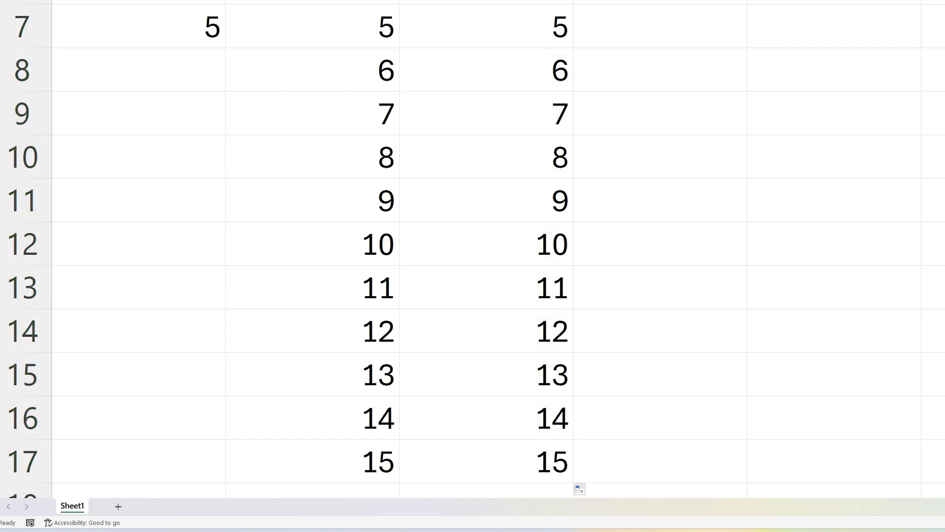
- Fill the double click column with daily dates from 1/1/2024 by double-clicking the fill handle
{"action": "scroll", "scroll_direction": "up", "scroll_amount": 3}
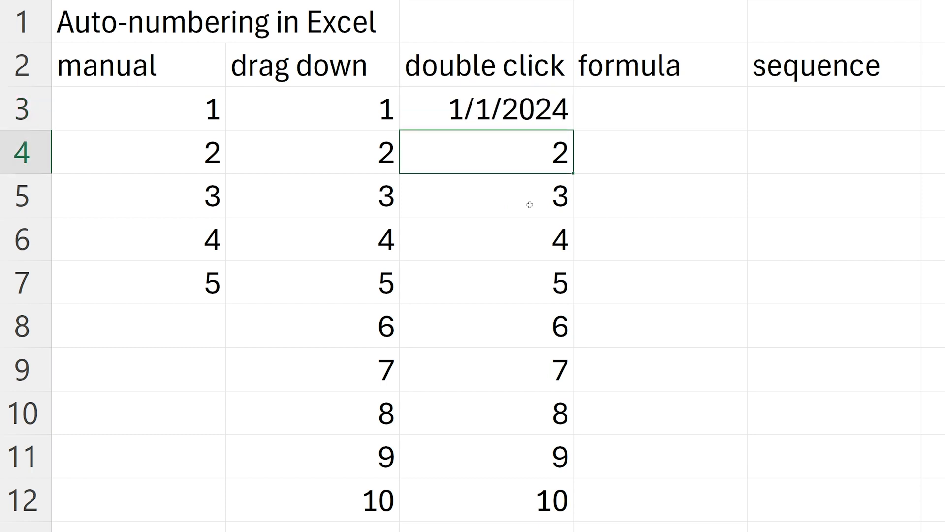
{"action": "mouse_move", "coordinate": [530, 204]}
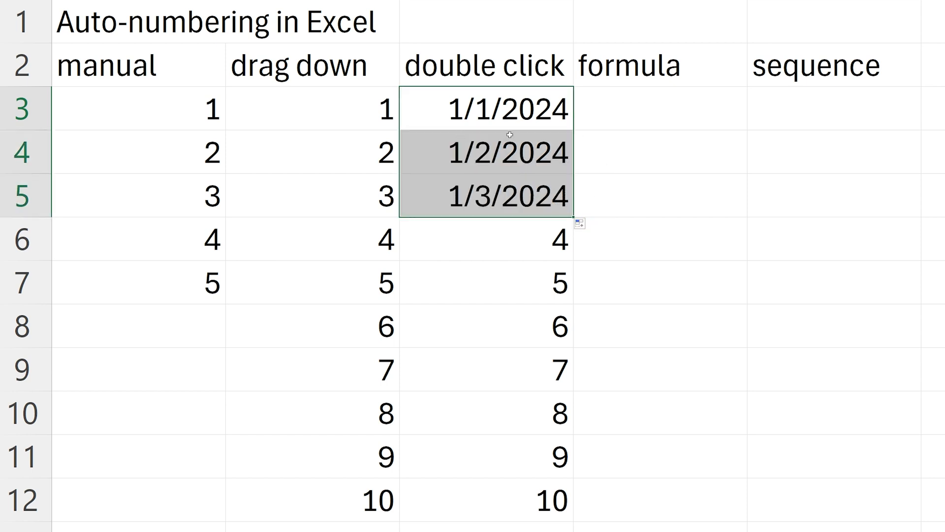
{"action": "mouse_move", "coordinate": [572, 218]}
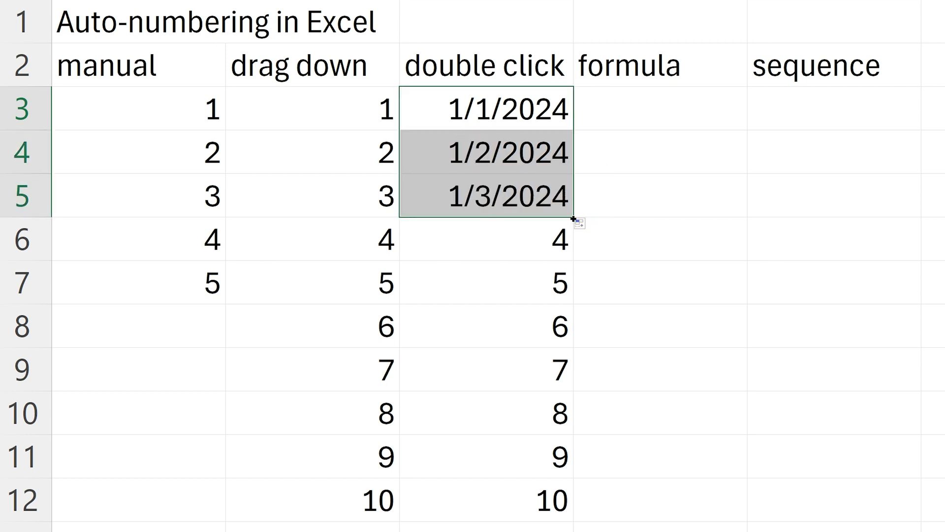
{"action": "double_click", "coordinate": [573, 220]}
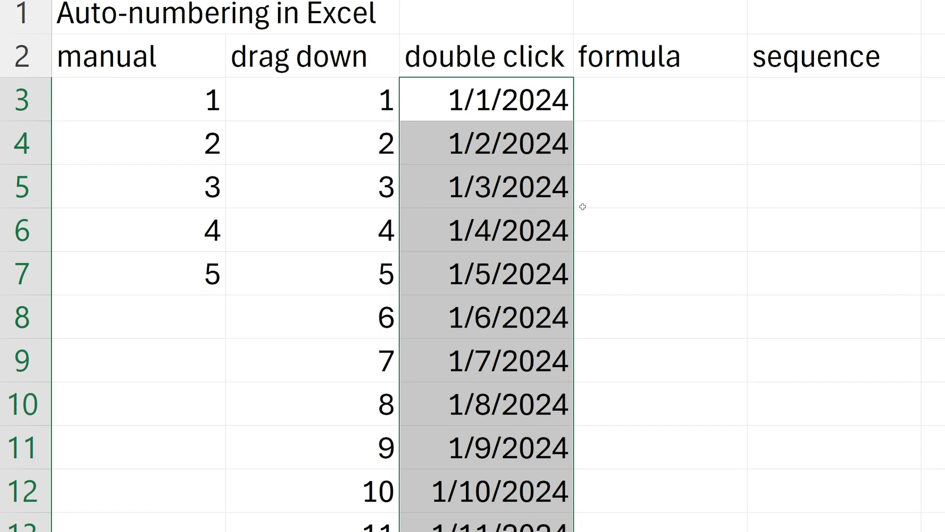
{"action": "scroll", "scroll_direction": "down", "scroll_amount": 3}
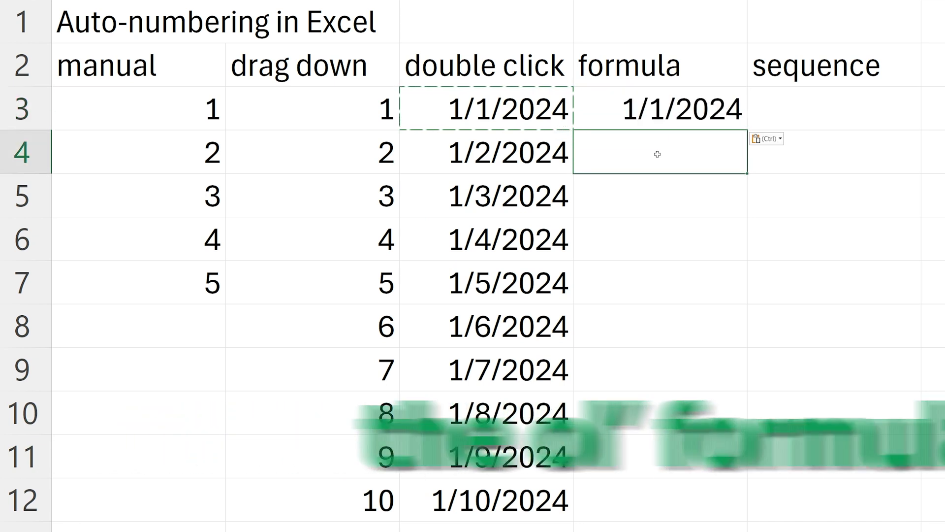
- Enter =D3+1 in D4 so each formula-column date is one day after the one above
{"action": "type", "text": "=D3+1"}
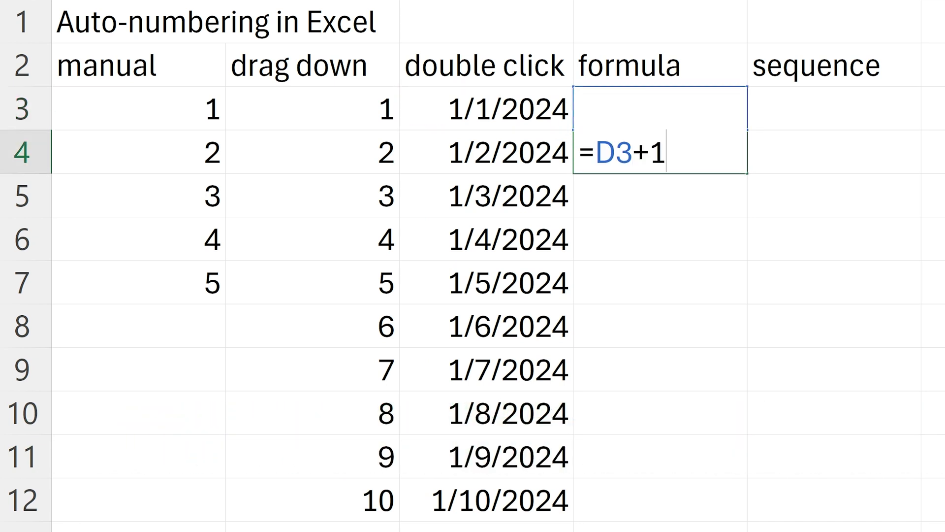
{"action": "key", "text": "Return"}
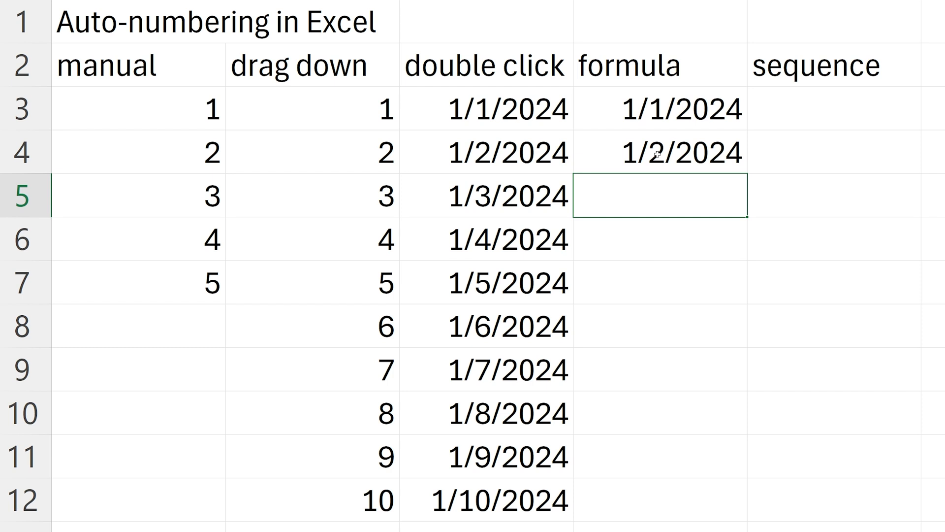
{"action": "left_click", "coordinate": [659, 153]}
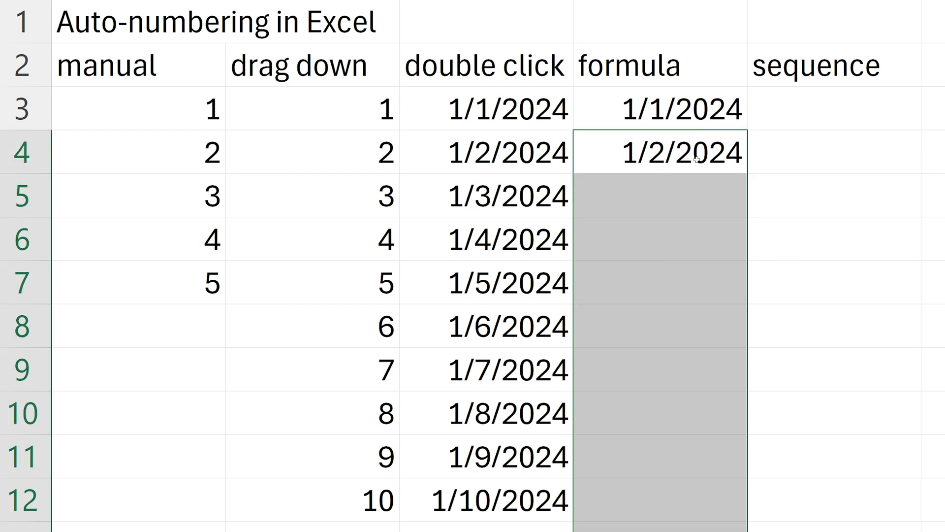
{"action": "left_click", "coordinate": [659, 153]}
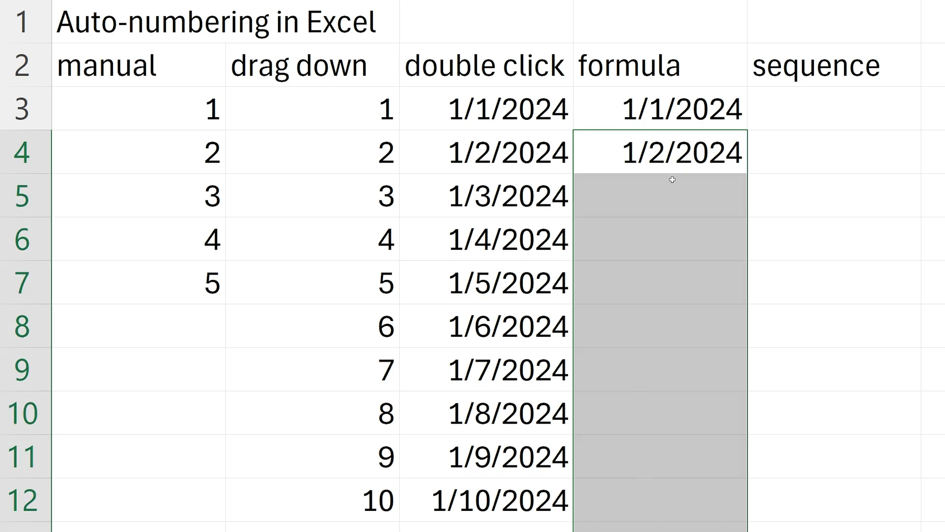
{"action": "scroll", "scroll_direction": "down", "scroll_amount": 3}
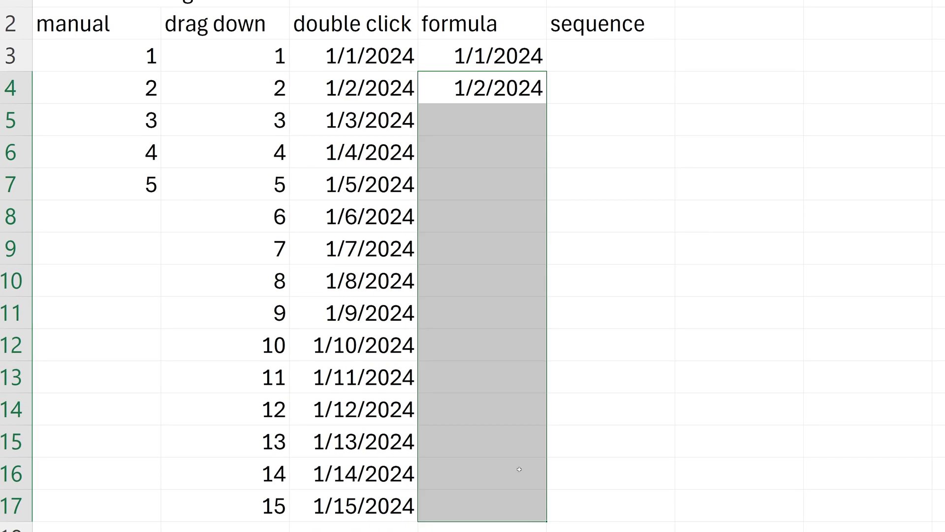
{"action": "mouse_move", "coordinate": [517, 453]}
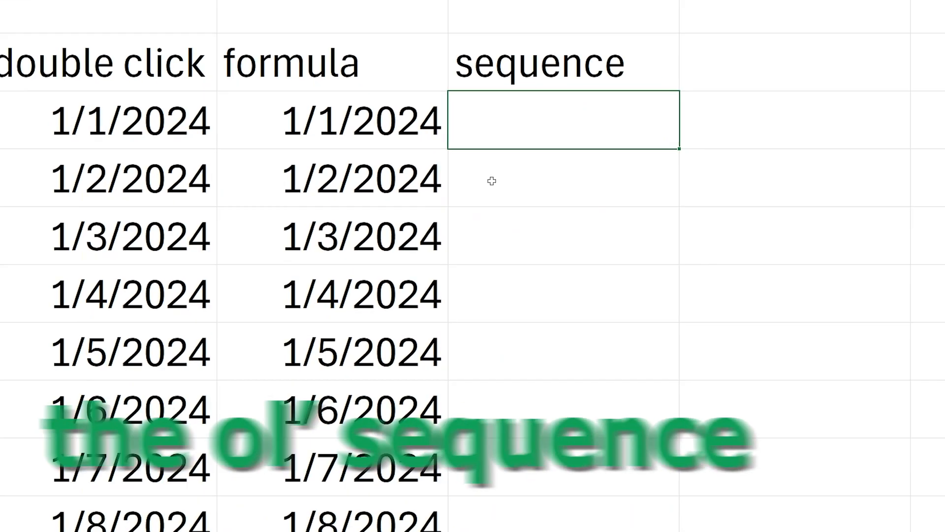
- Enter =SEQUENCE(15,1,DATE(2024,1,1),1) to spill 15 daily dates starting 1/1/2024
{"action": "type", "text": "=seq"}
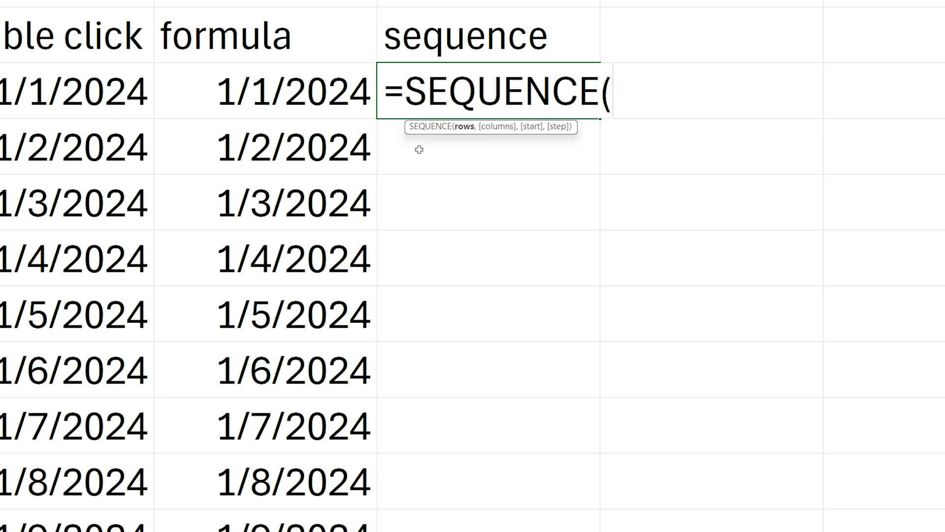
{"action": "type", "text": "15,"}
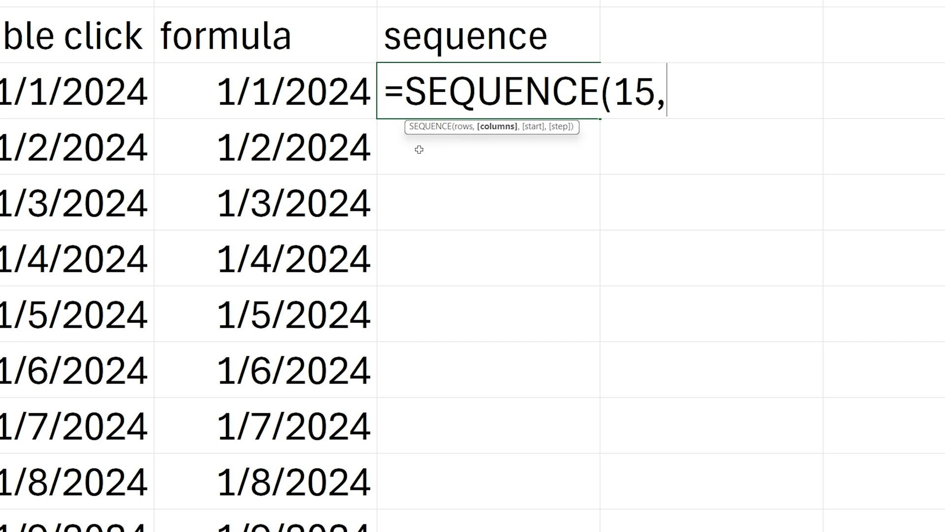
{"action": "type", "text": "1"}
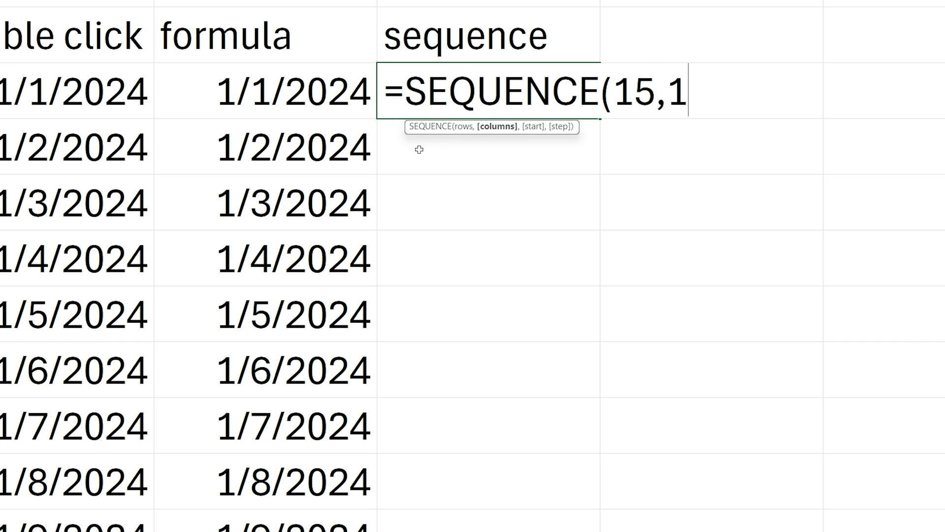
{"action": "type", "text": ",DATE("}
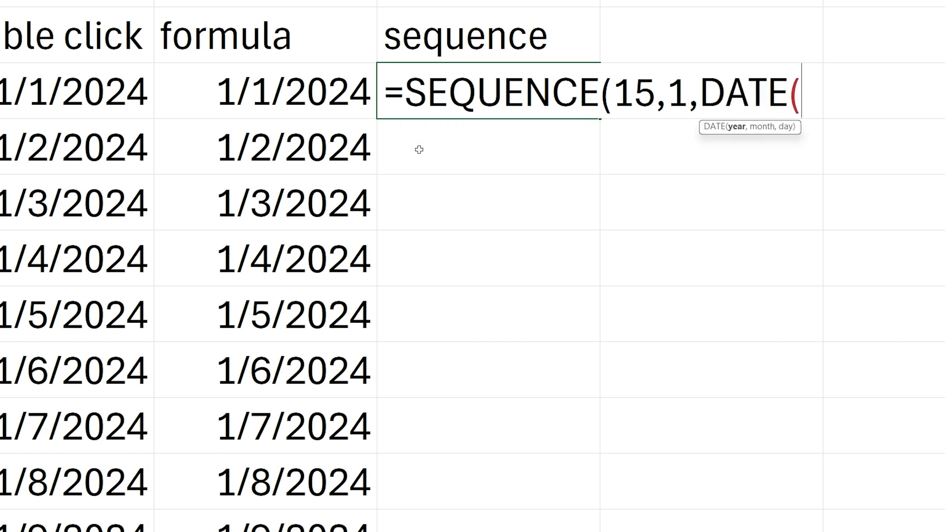
{"action": "type", "text": "2"}
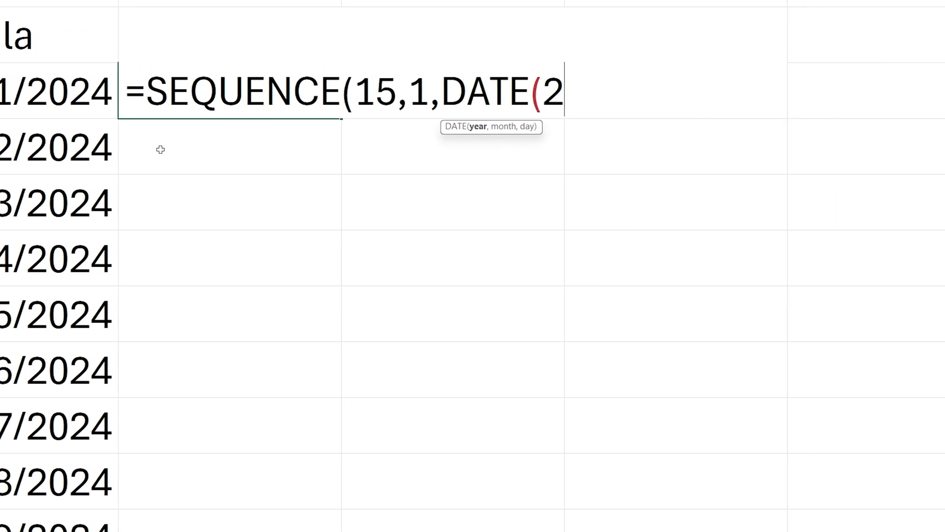
{"action": "type", "text": "024,1,"}
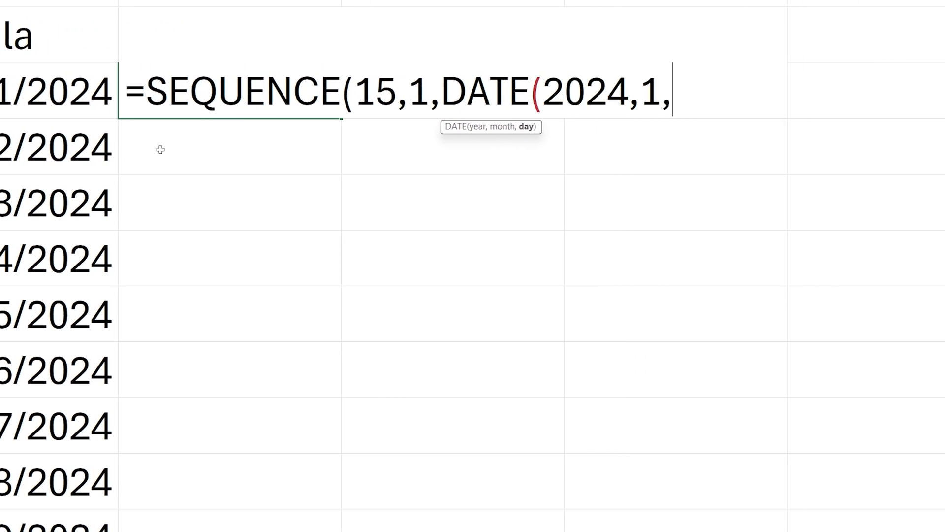
{"action": "type", "text": "1),"}
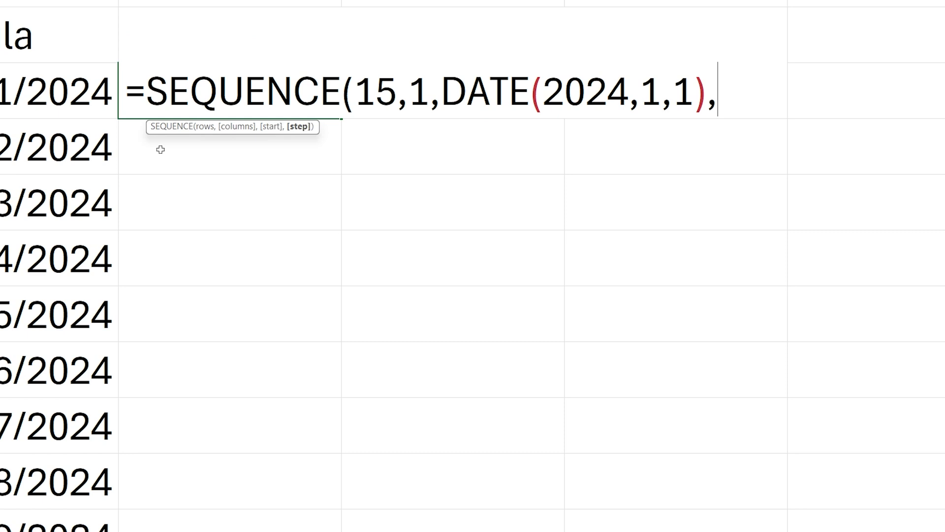
{"action": "type", "text": "1)"}
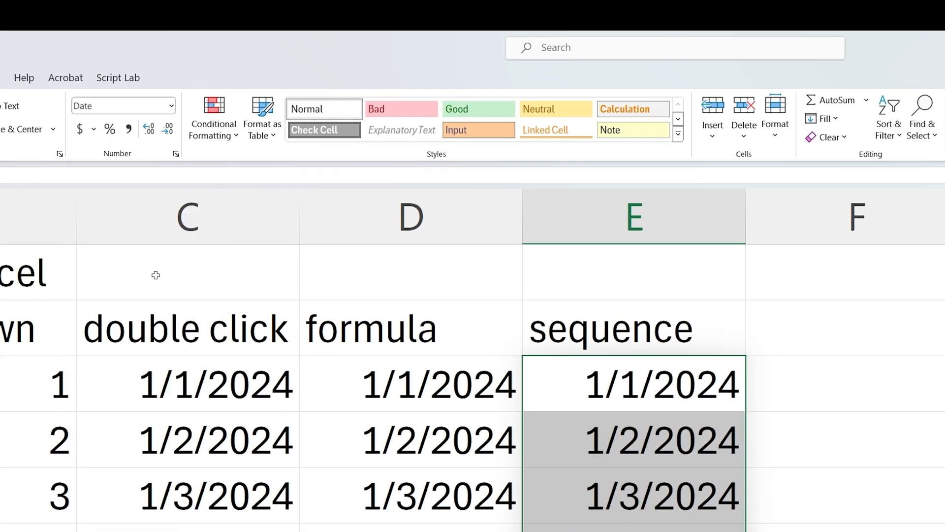
{"action": "mouse_move", "coordinate": [190, 293]}
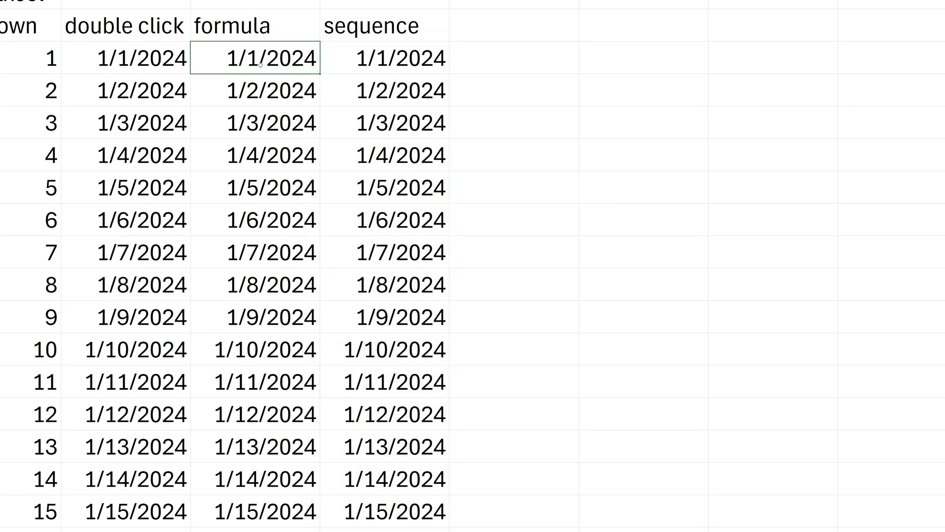
- Add a row() heading, enter a ROW formula below it and drag it down
{"action": "left_click", "coordinate": [513, 25]}
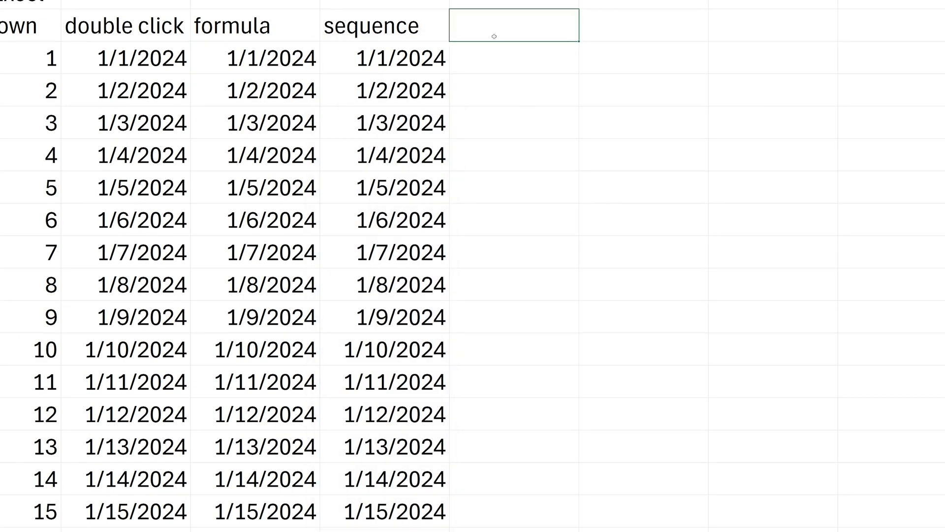
{"action": "type", "text": "row()"}
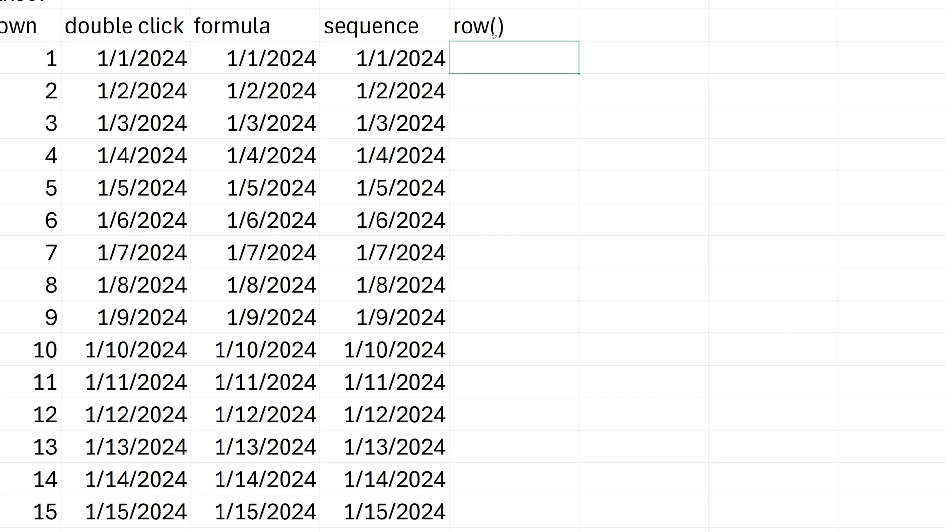
{"action": "type", "text": "=row("}
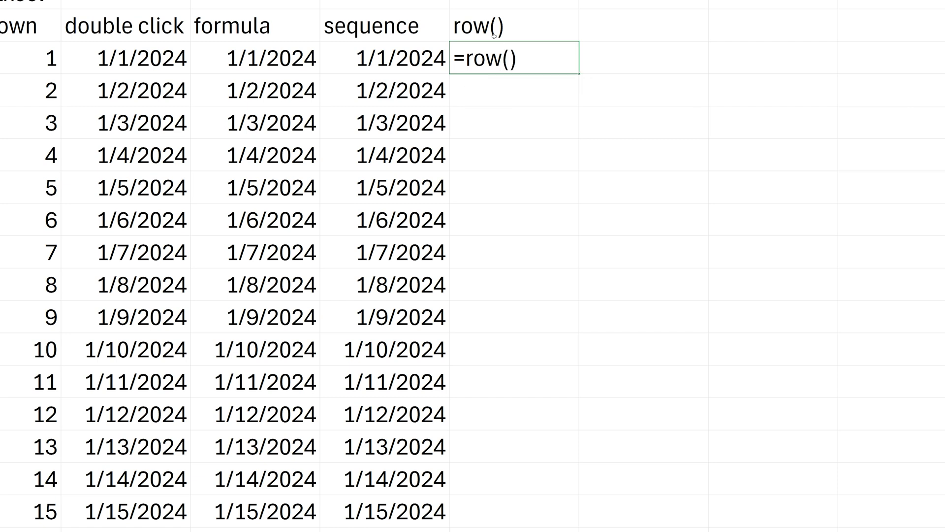
{"action": "key", "text": "Return"}
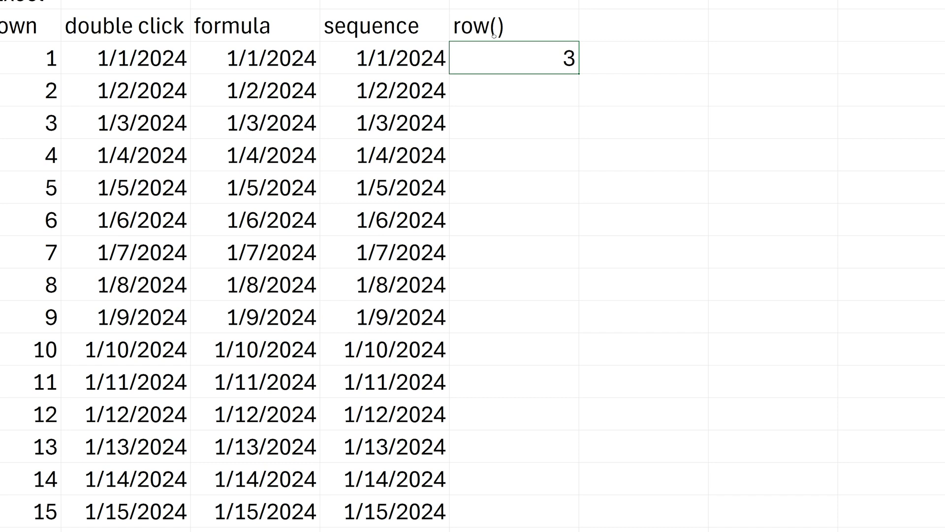
{"action": "left_click_drag", "start_coordinate": [515, 59], "coordinate": [515, 156]}
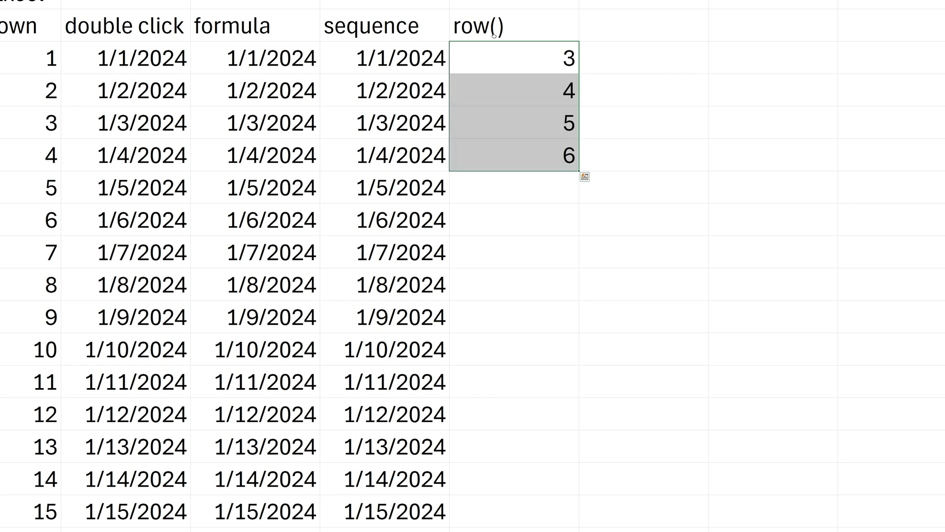
- Edit the first ROW formula to =ROW(A1)
{"action": "left_click", "coordinate": [513, 59]}
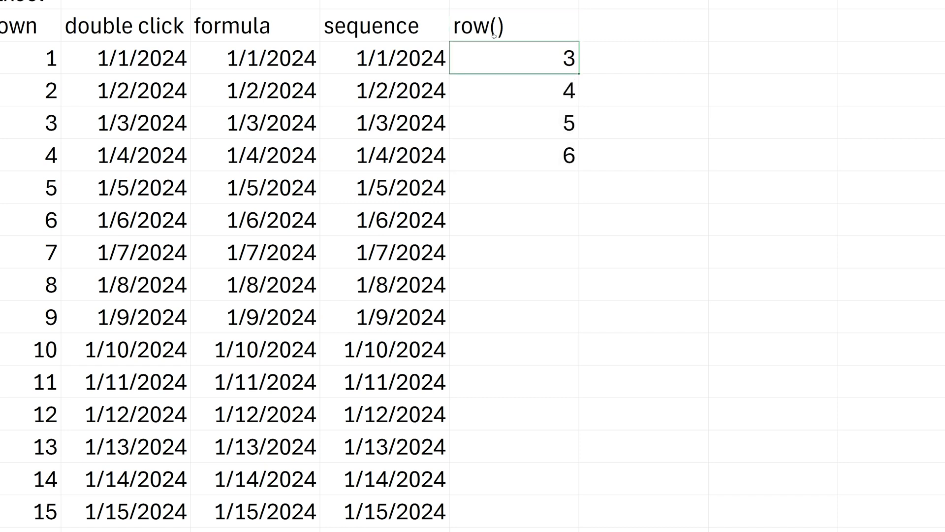
{"action": "type", "text": "=ROW()"}
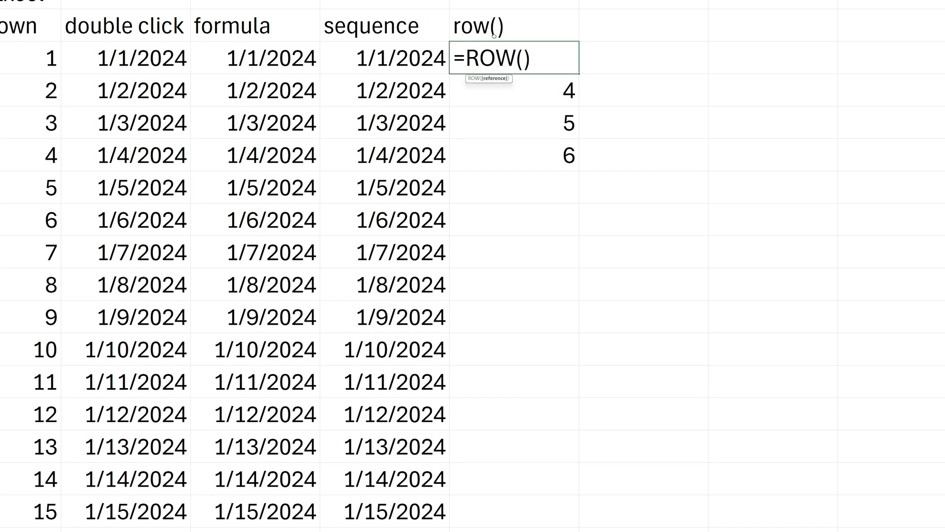
{"action": "type", "text": "A1"}
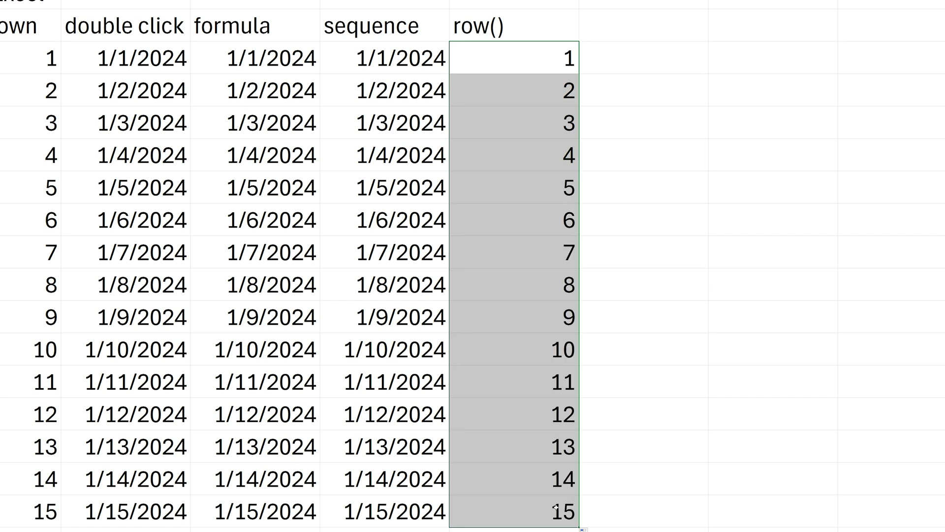
{"action": "mouse_move", "coordinate": [590, 234]}
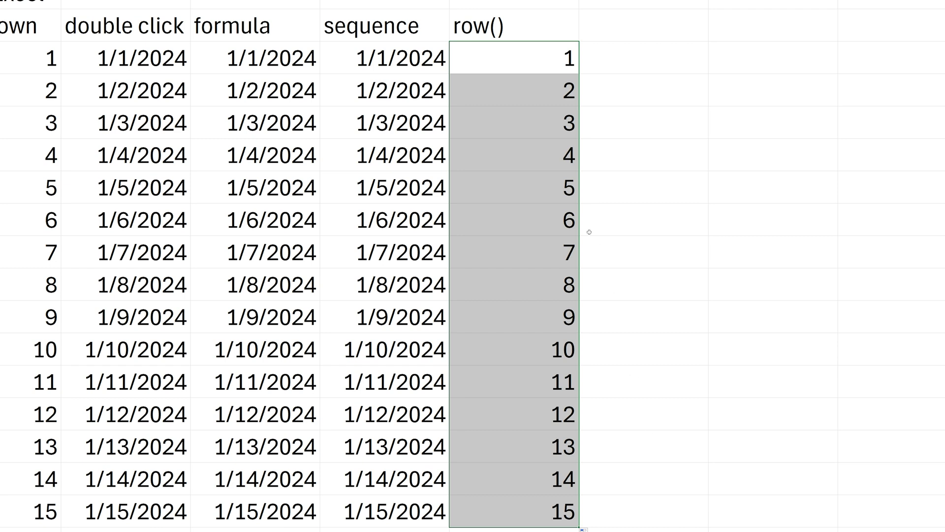
{"action": "mouse_move", "coordinate": [523, 29]}
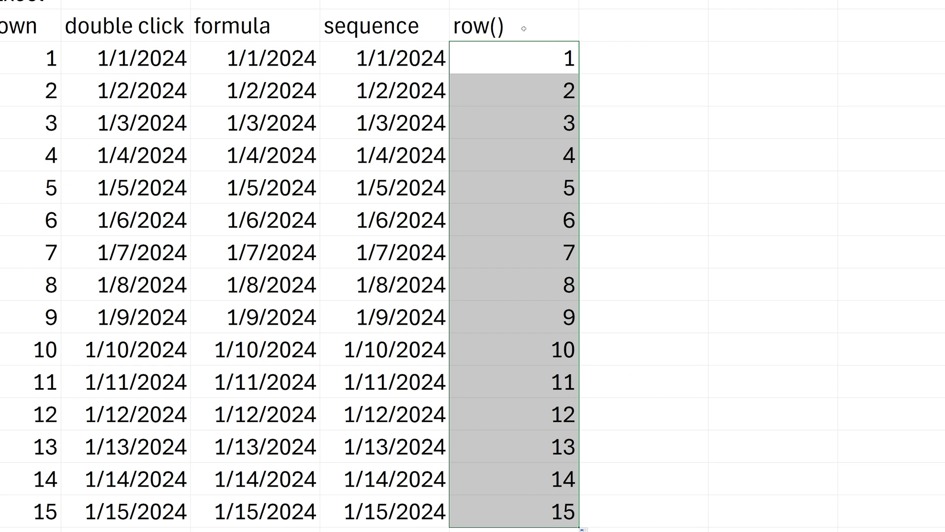